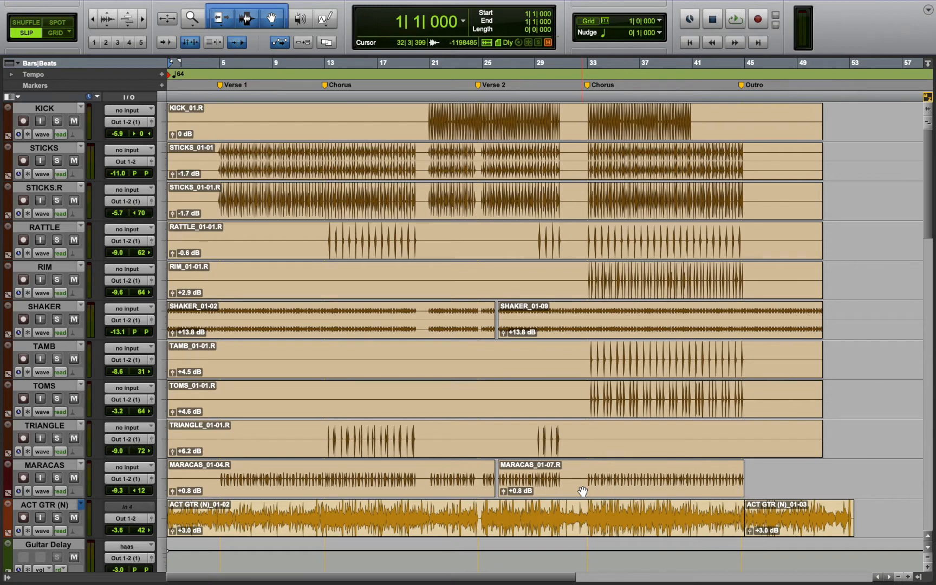
Step: Scroll down past the percussion and guitars to the BASS, SYNTH KEYS, ORGAN, PAD, CELLO and SAMPLE tracks
{"action": "left_click", "coordinate": [505, 399]}
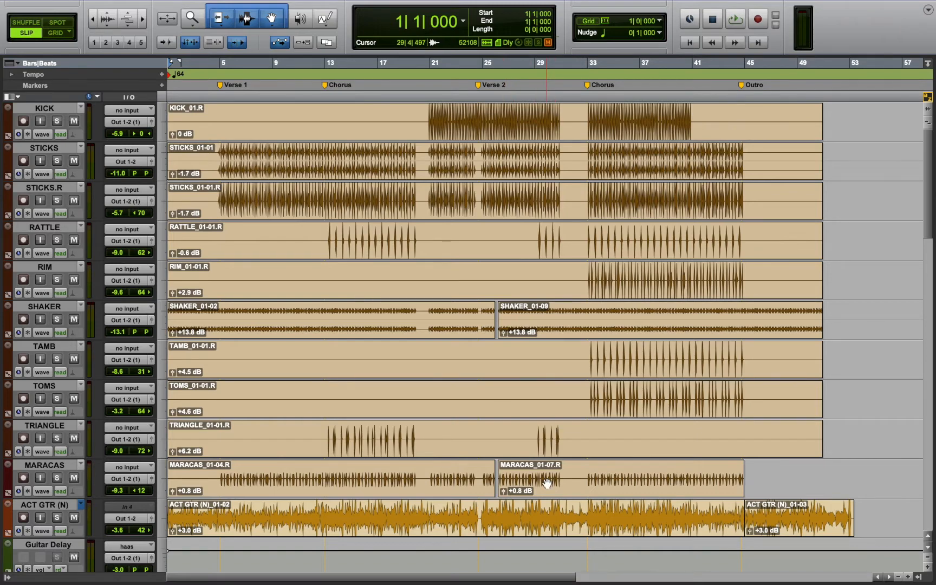
{"action": "scroll", "scroll_direction": "down", "scroll_amount": 3}
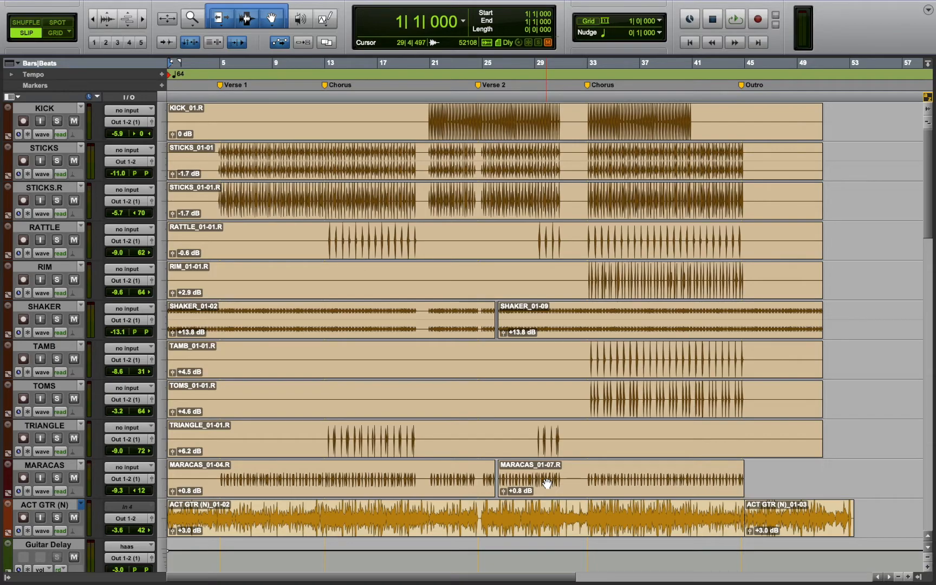
{"action": "scroll", "scroll_direction": "down", "scroll_amount": 3}
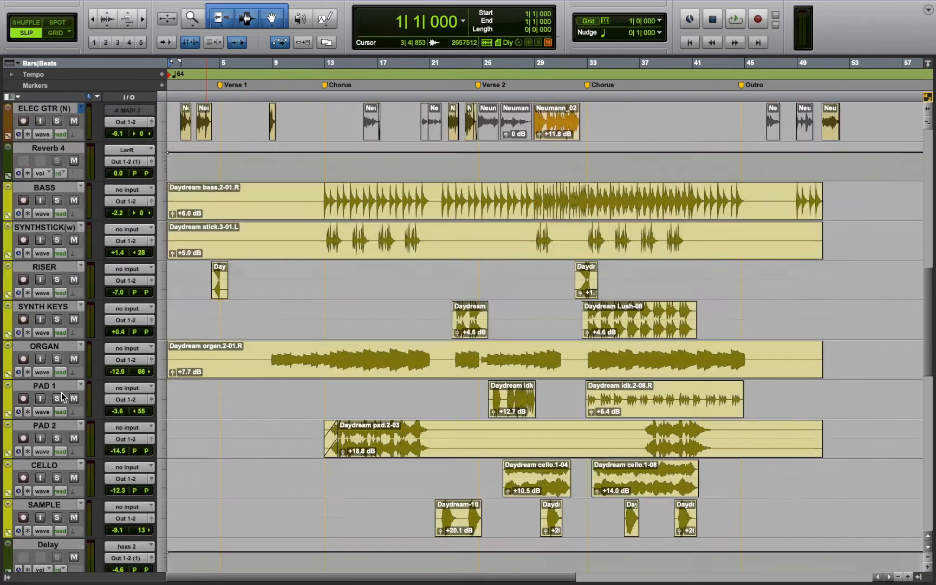
Step: Scroll the track list so KICK through MARACAS and ACT GTR (N) are showing
{"action": "scroll", "scroll_direction": "down", "scroll_amount": 3}
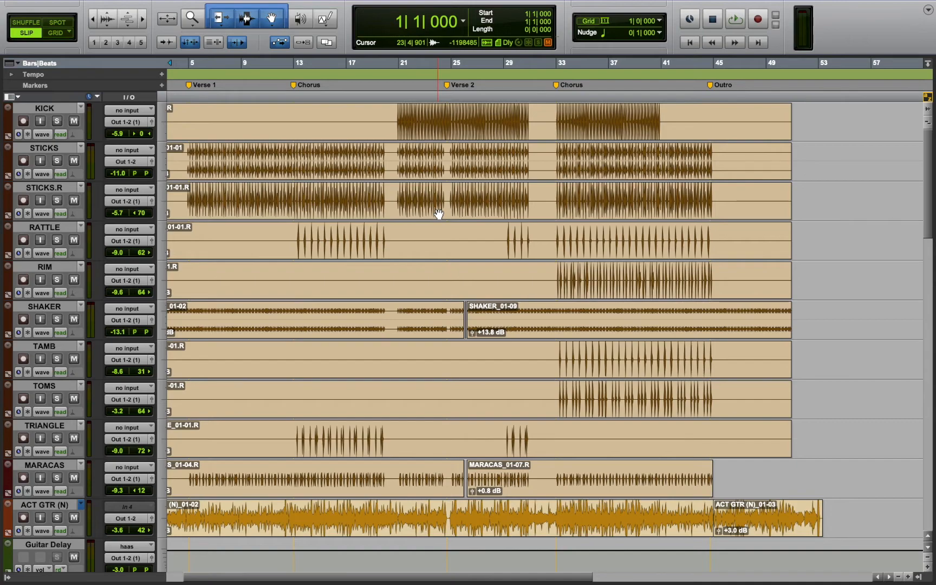
Step: Scroll down to the synth, pad, cello and sample tracks with LDVx starting below
{"action": "scroll", "scroll_direction": "down", "scroll_amount": 3}
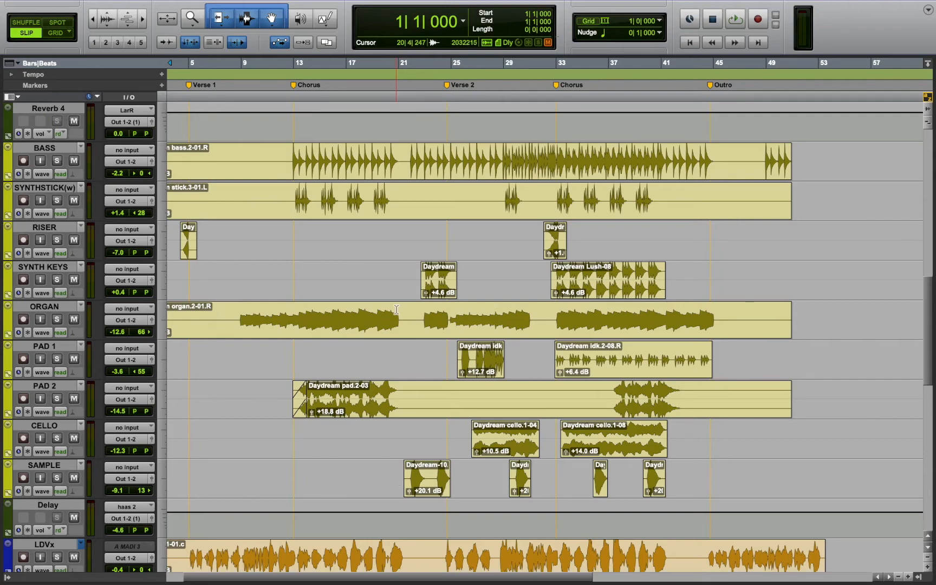
Step: Scroll up so the electric guitar track sits above the bass, synth, pad and cello tracks
{"action": "scroll", "scroll_direction": "up", "scroll_amount": 3}
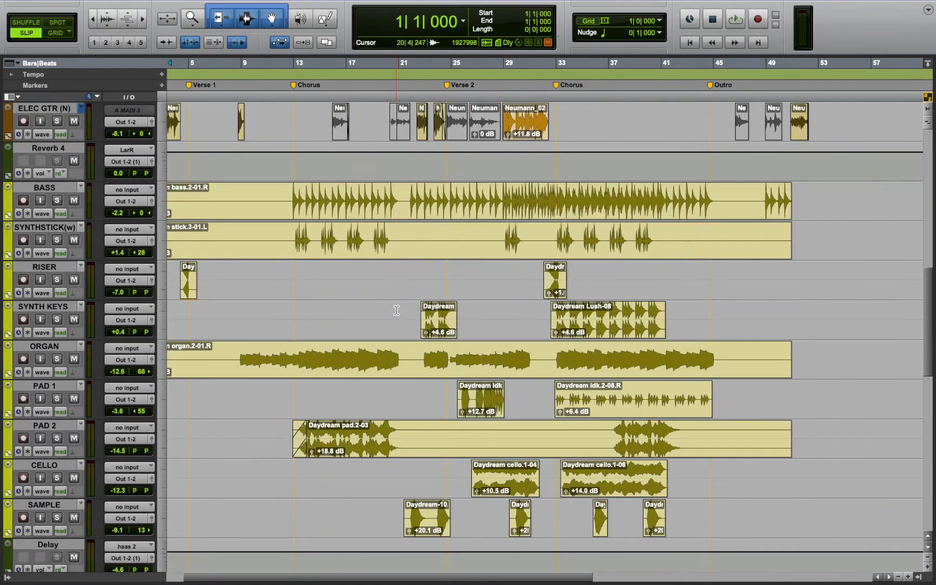
{"action": "mouse_move", "coordinate": [391, 498]}
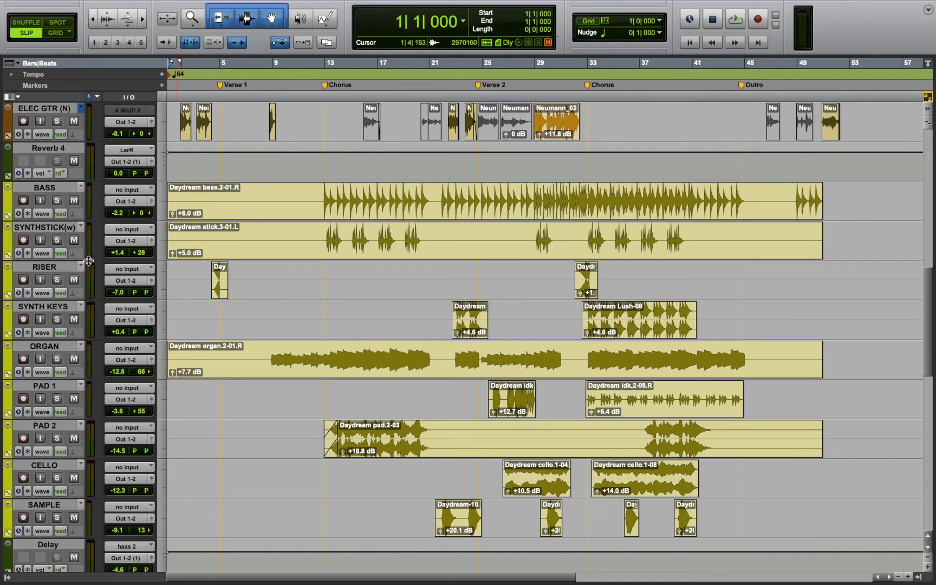
{"action": "mouse_move", "coordinate": [65, 389]}
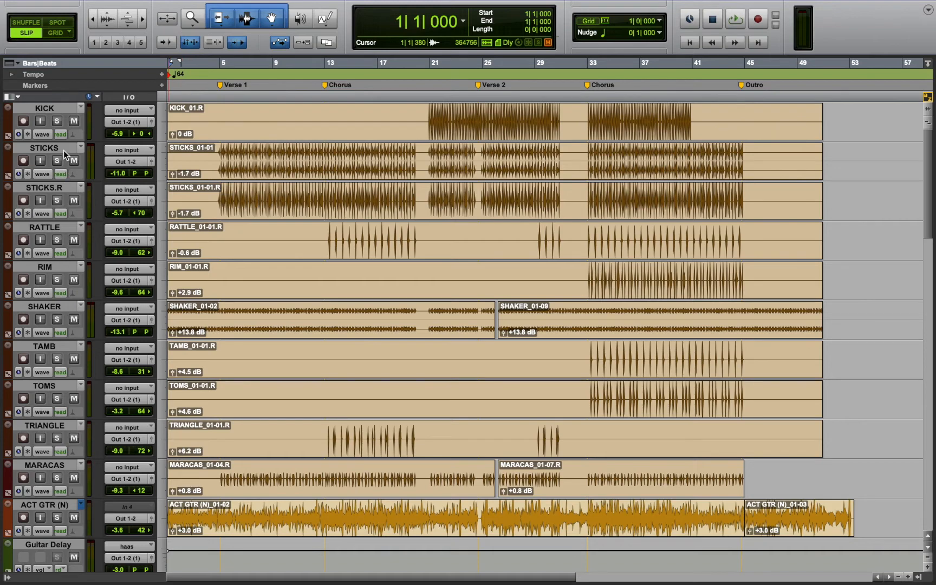
{"action": "mouse_move", "coordinate": [74, 120]}
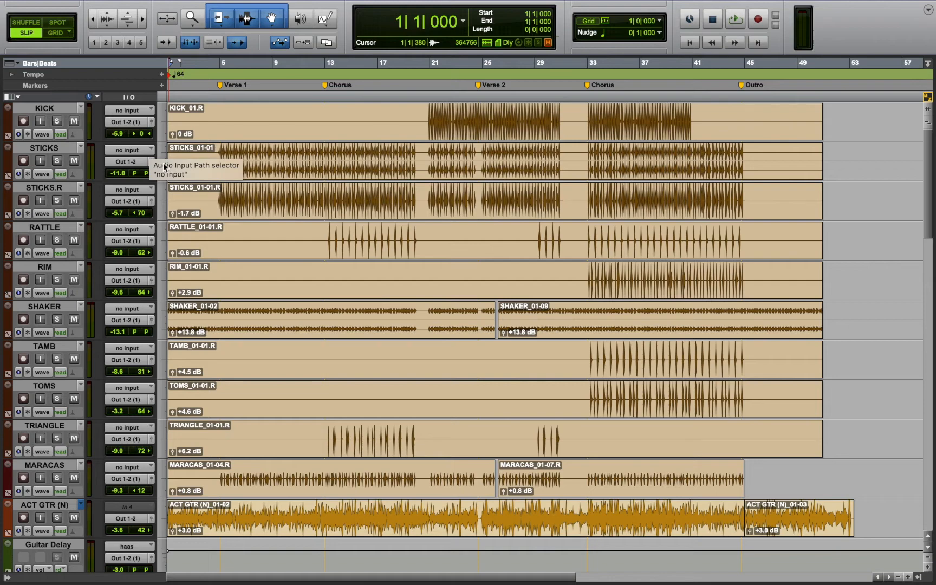
{"action": "mouse_move", "coordinate": [60, 382]}
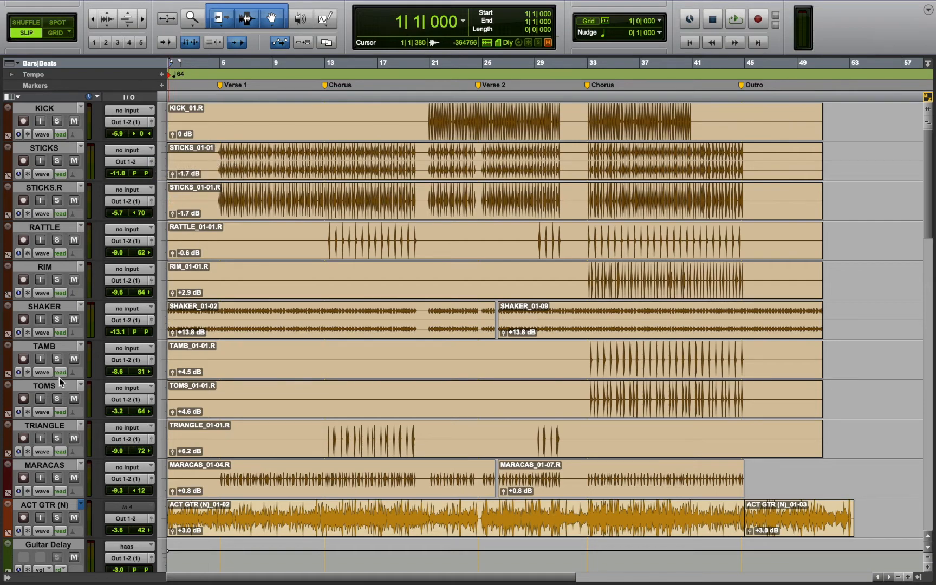
{"action": "mouse_move", "coordinate": [58, 386]}
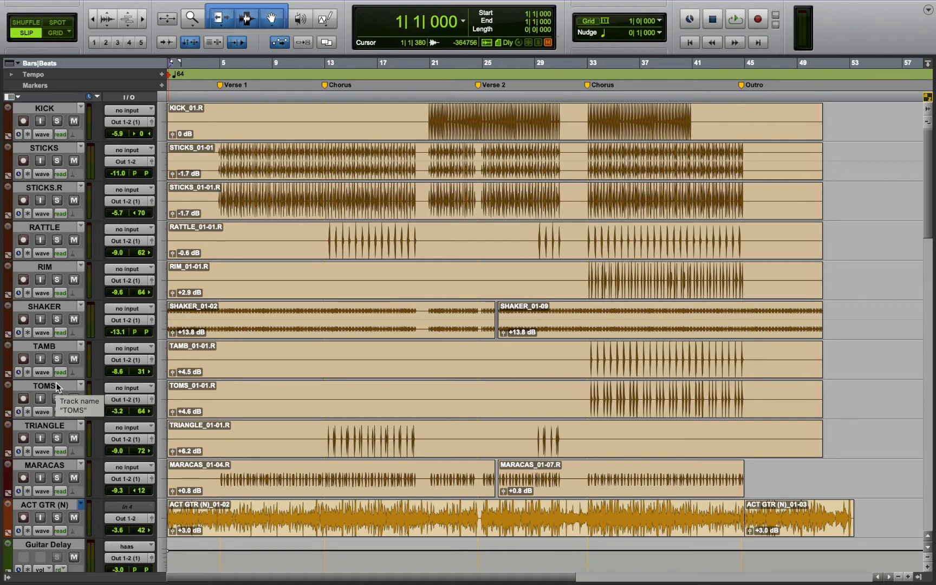
Step: Scroll through the track list from the percussion down to the synth and delay tracks
{"action": "scroll", "scroll_direction": "down", "scroll_amount": 3}
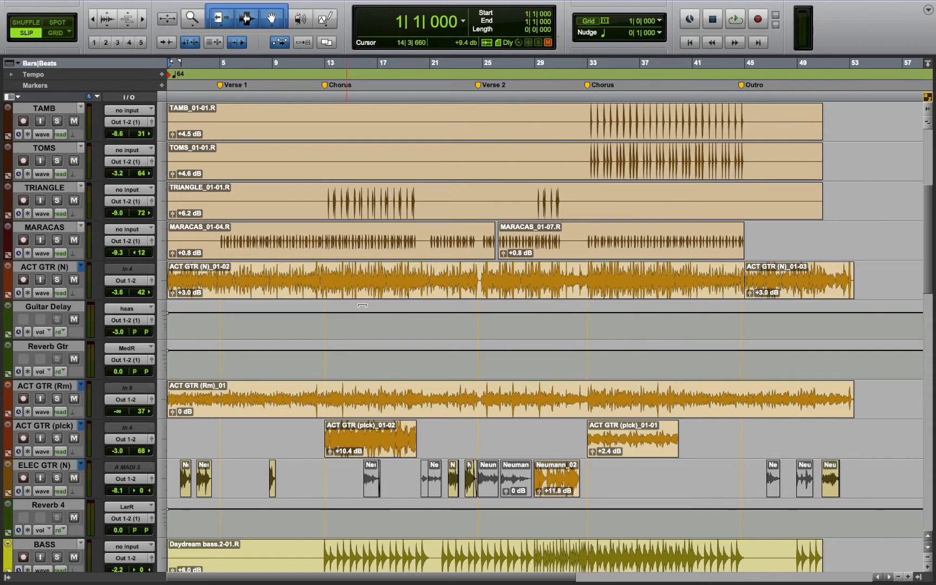
{"action": "scroll", "scroll_direction": "down", "scroll_amount": 3}
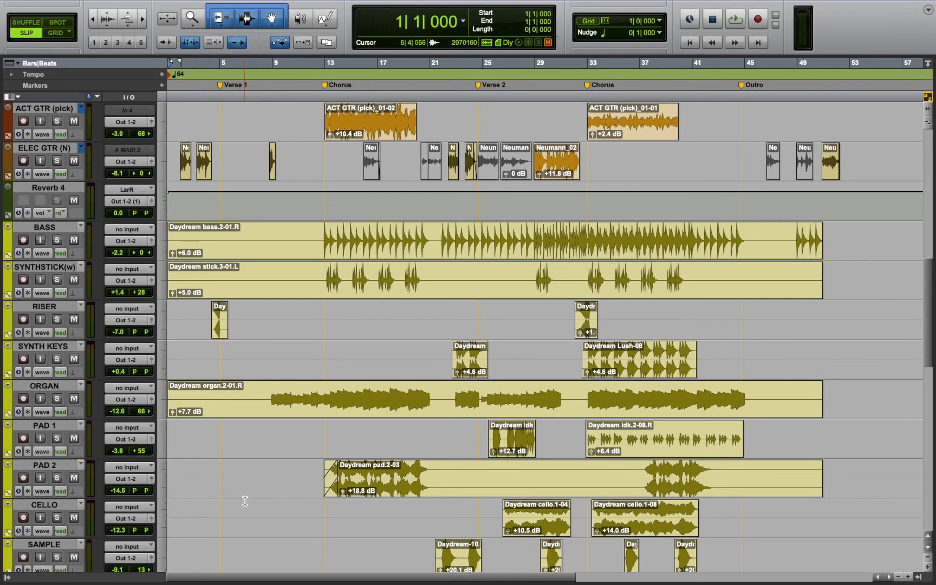
{"action": "scroll", "scroll_direction": "down", "scroll_amount": 3}
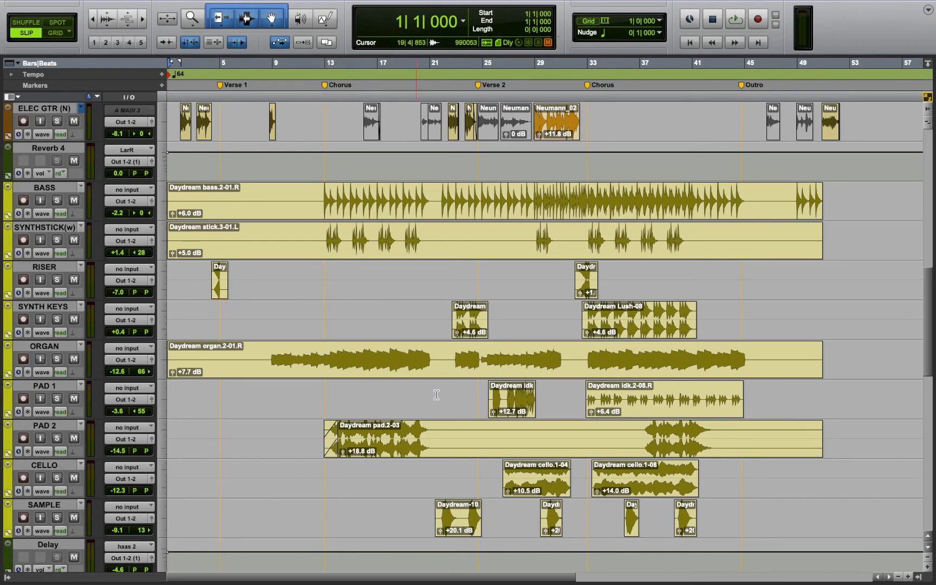
{"action": "mouse_move", "coordinate": [564, 407]}
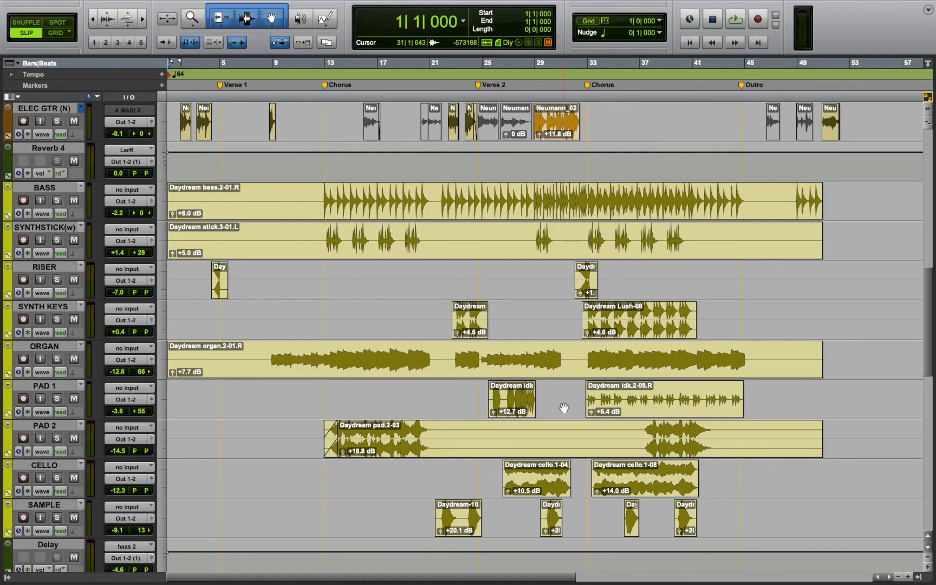
{"action": "mouse_move", "coordinate": [565, 415]}
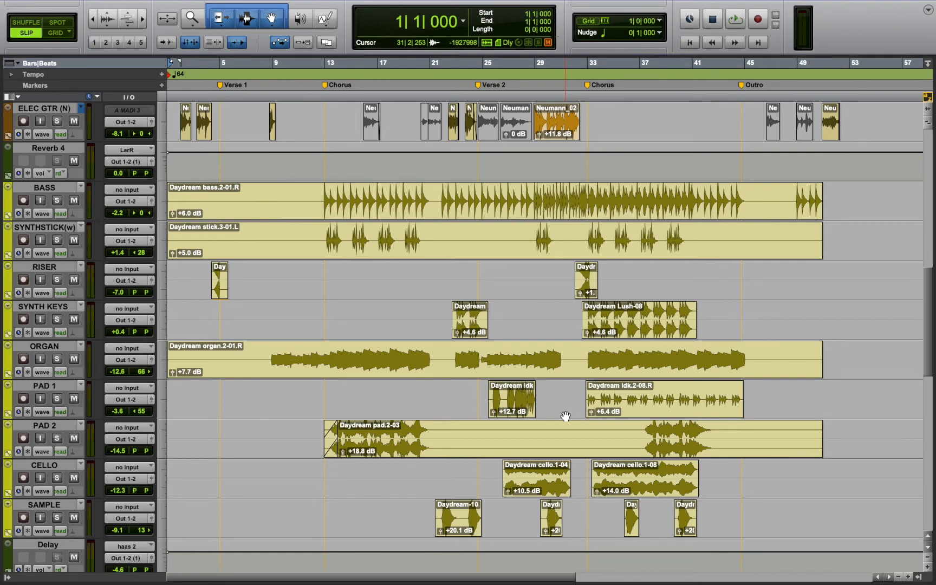
{"action": "mouse_move", "coordinate": [558, 477]}
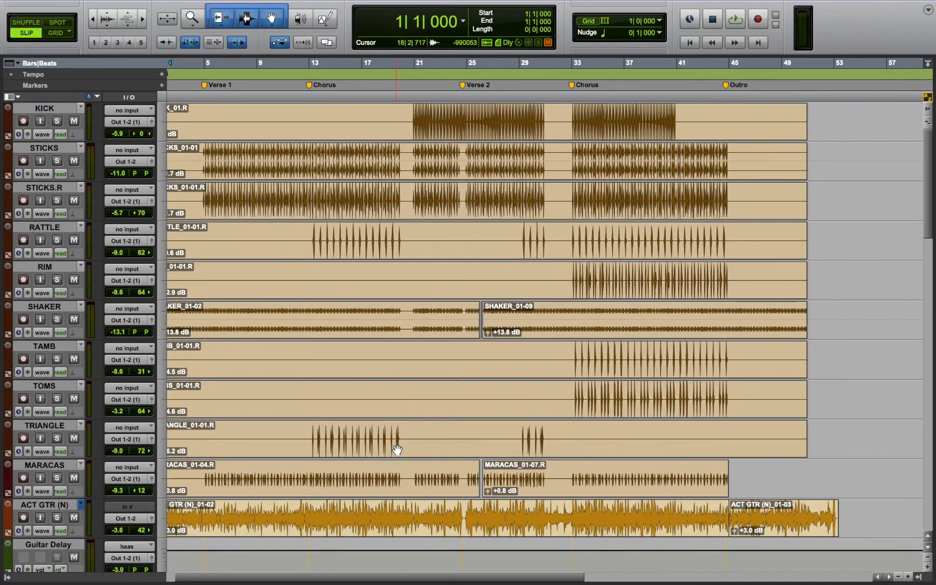
{"action": "scroll", "scroll_direction": "down", "scroll_amount": 3}
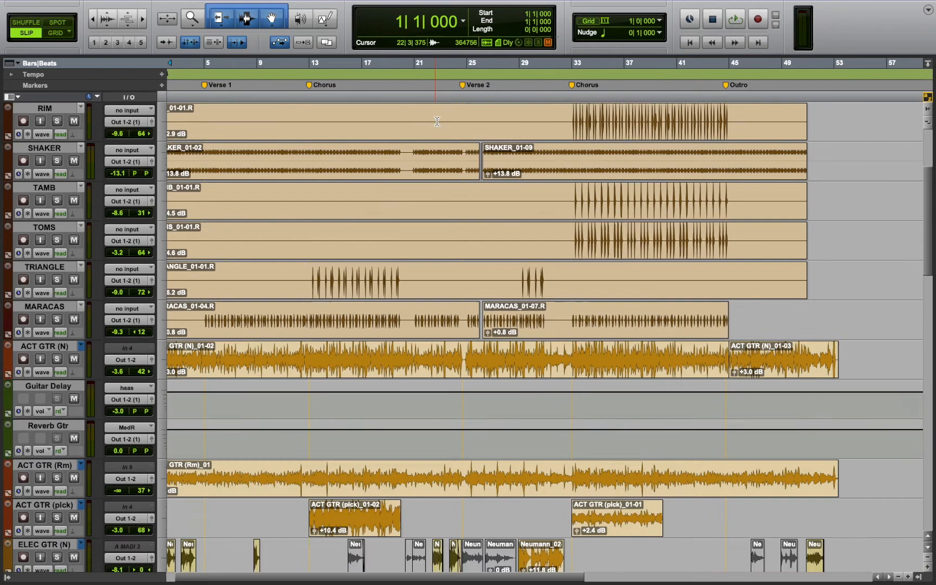
{"action": "scroll", "scroll_direction": "down", "scroll_amount": 3}
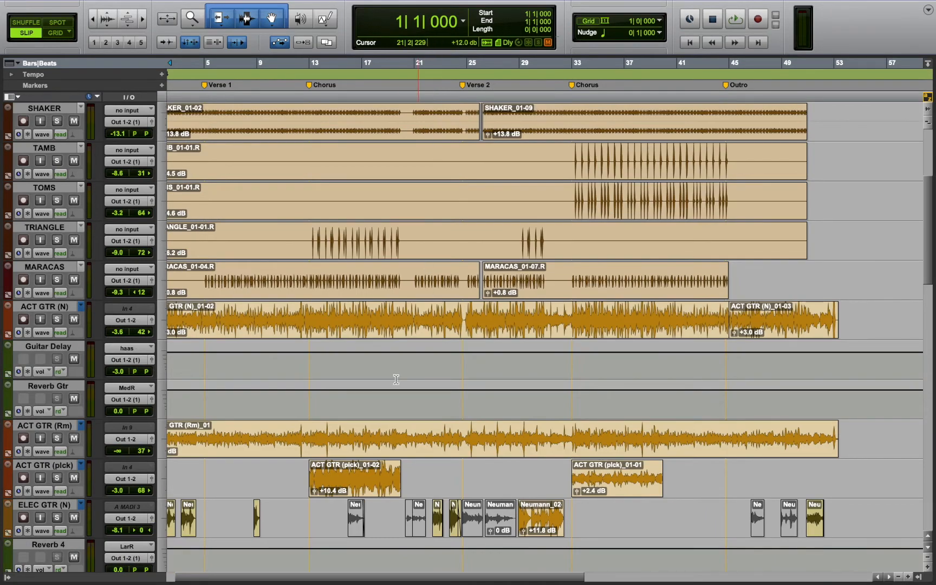
{"action": "scroll", "scroll_direction": "down", "scroll_amount": 3}
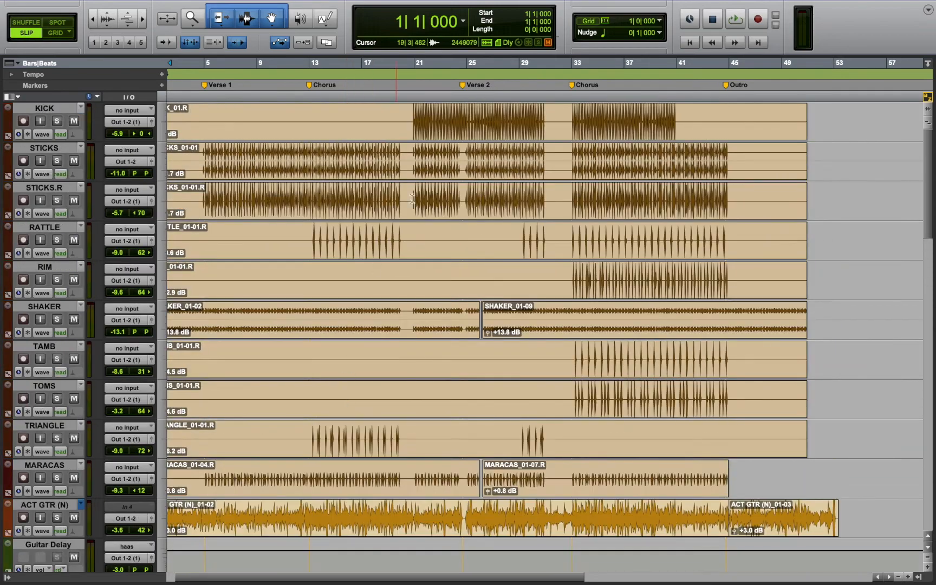
{"action": "mouse_move", "coordinate": [394, 470]}
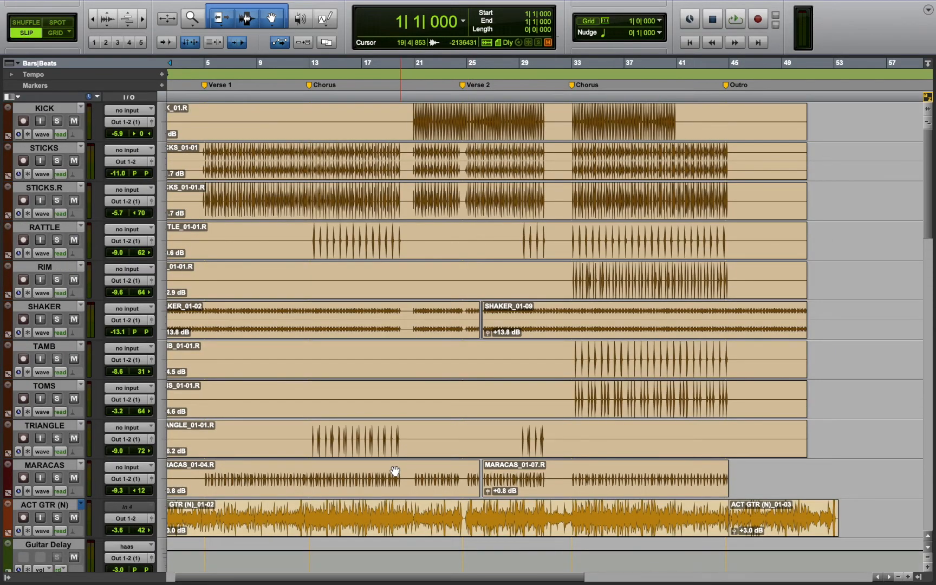
Step: Scroll past the vocals and back so ACT GTR (Rm) down to CELLO is in view
{"action": "scroll", "scroll_direction": "down", "scroll_amount": 3}
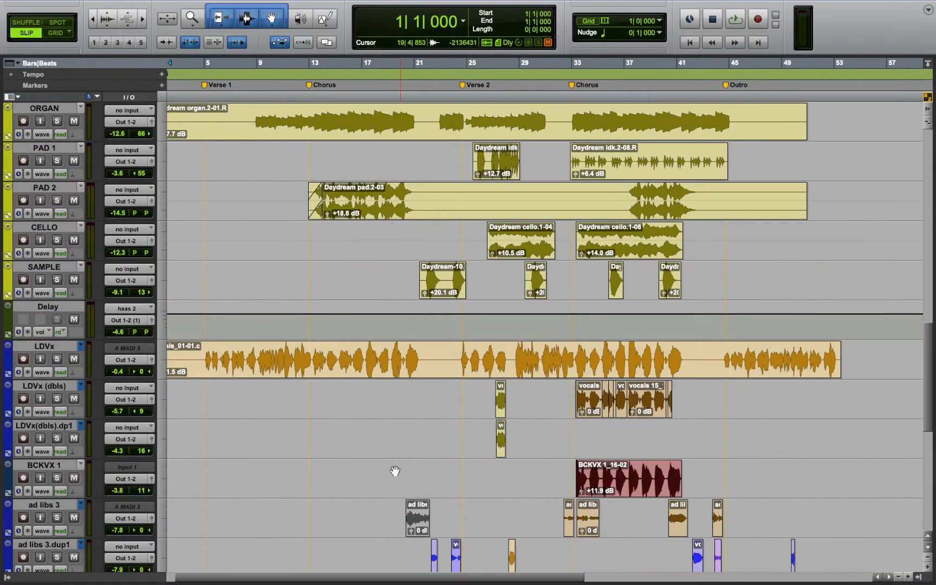
{"action": "scroll", "scroll_direction": "up", "scroll_amount": 3}
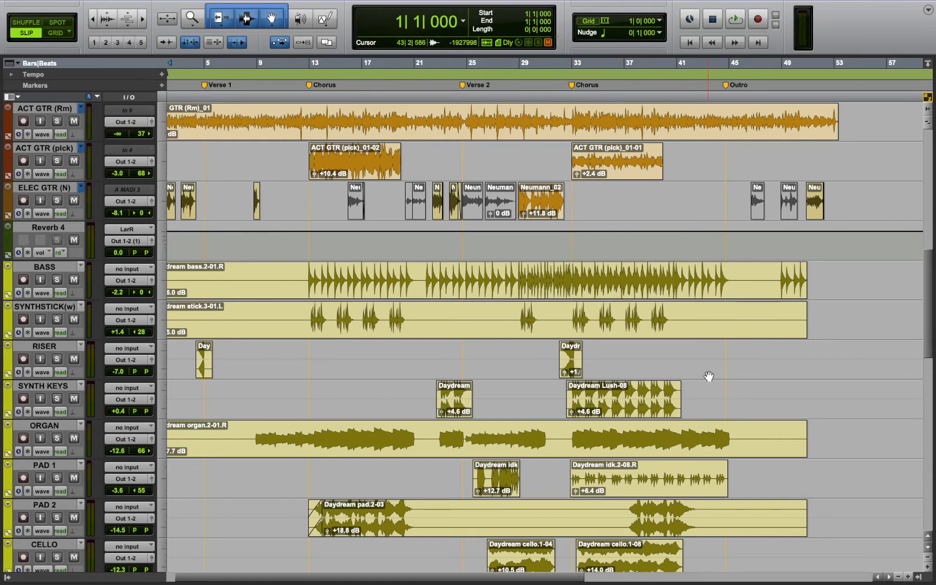
Step: Scroll down to the LDVx, backing vocal, ad lib, Ref, master and click tracks
{"action": "scroll", "scroll_direction": "down", "scroll_amount": 3}
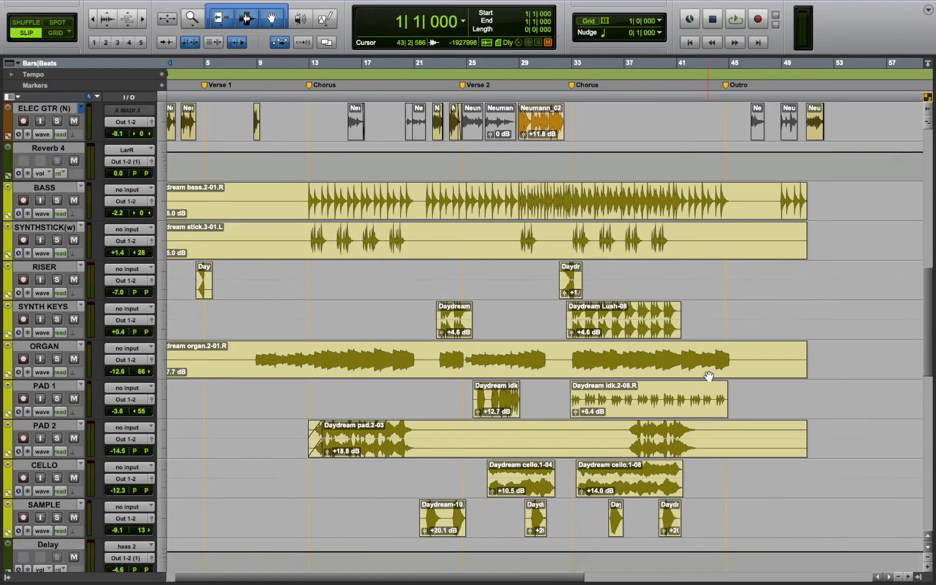
{"action": "scroll", "scroll_direction": "down", "scroll_amount": 3}
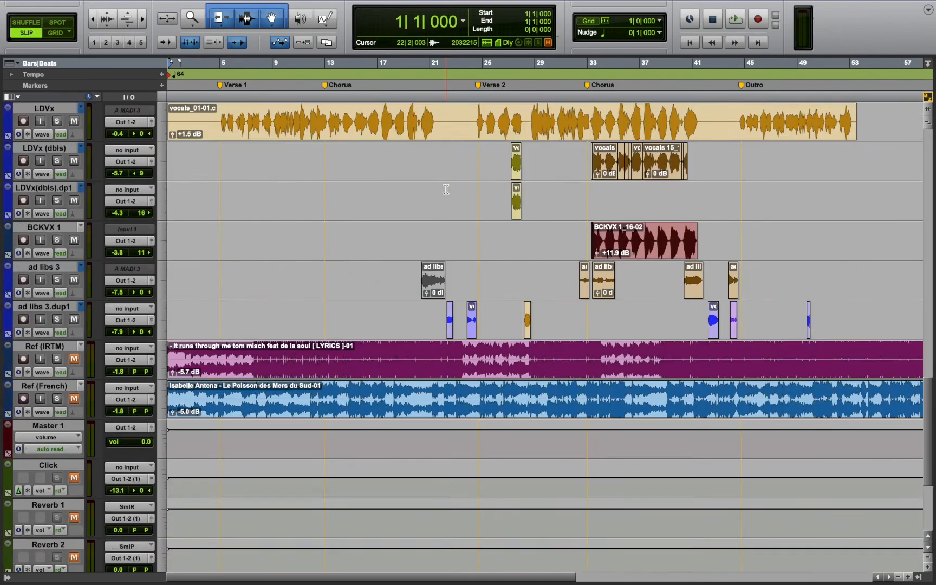
Step: Scroll back up to the Reverb Gtr and guitar tracks above the bass, synths and pads
{"action": "scroll", "scroll_direction": "down", "scroll_amount": 3}
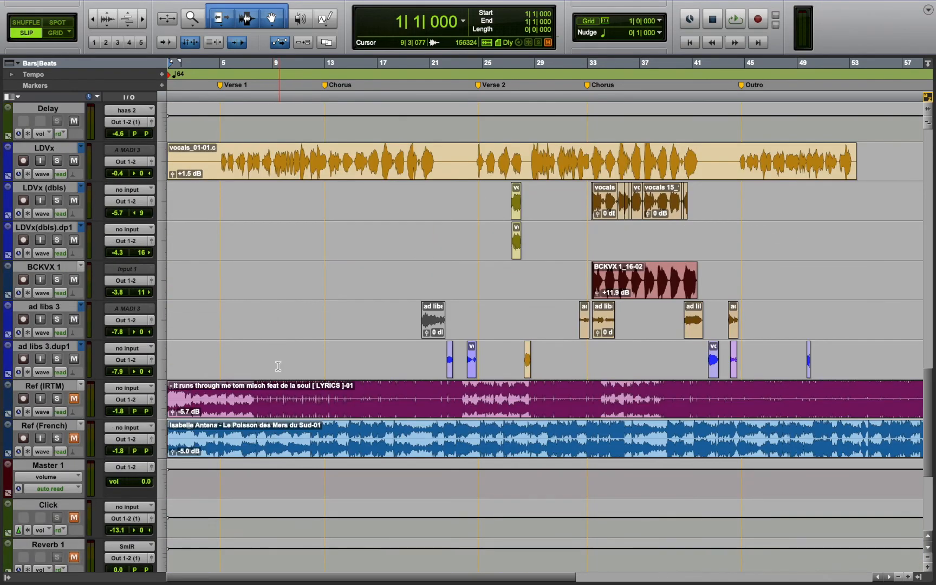
{"action": "scroll", "scroll_direction": "up", "scroll_amount": 3}
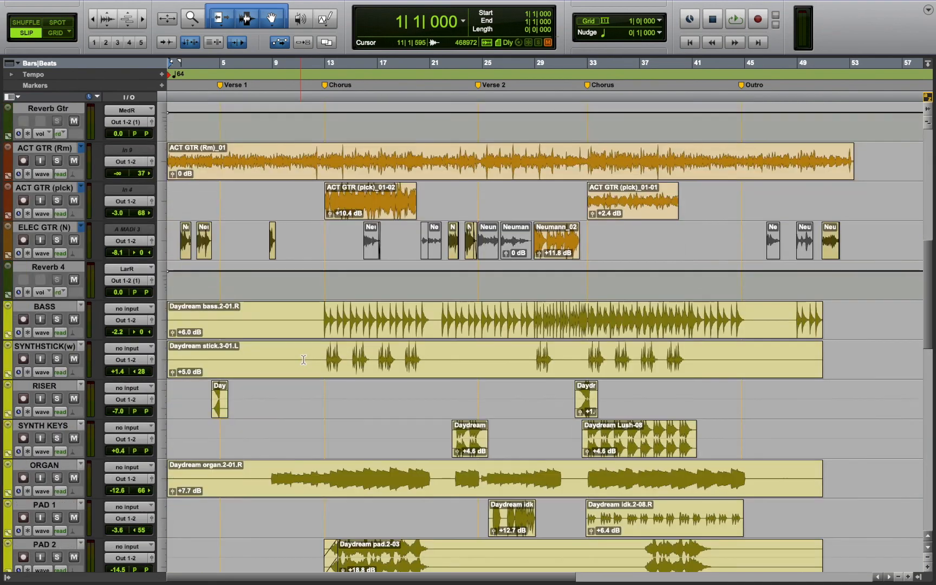
Step: Scroll down slightly so ELEC GTR (N) tops the view above the synth, sample and delay tracks
{"action": "scroll", "scroll_direction": "down", "scroll_amount": 3}
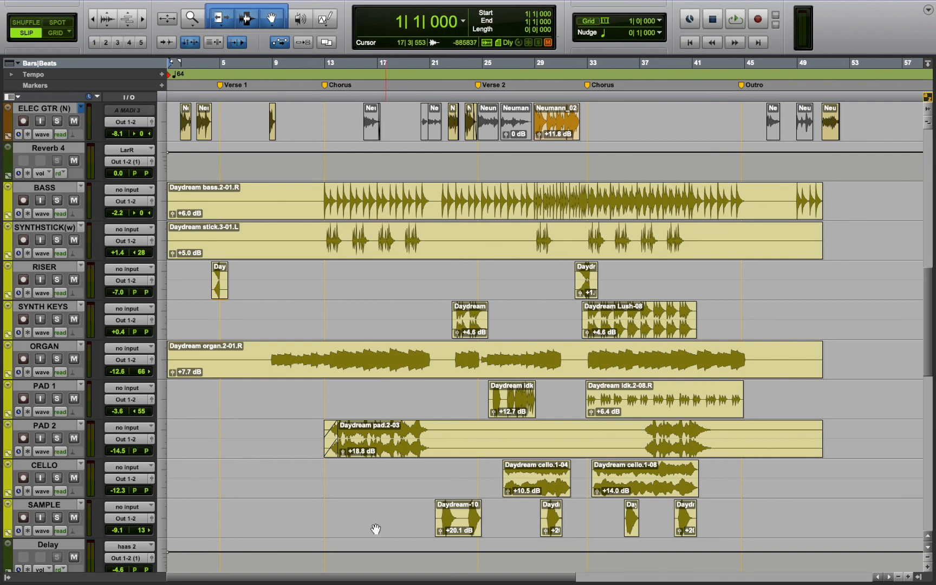
{"action": "mouse_move", "coordinate": [309, 490]}
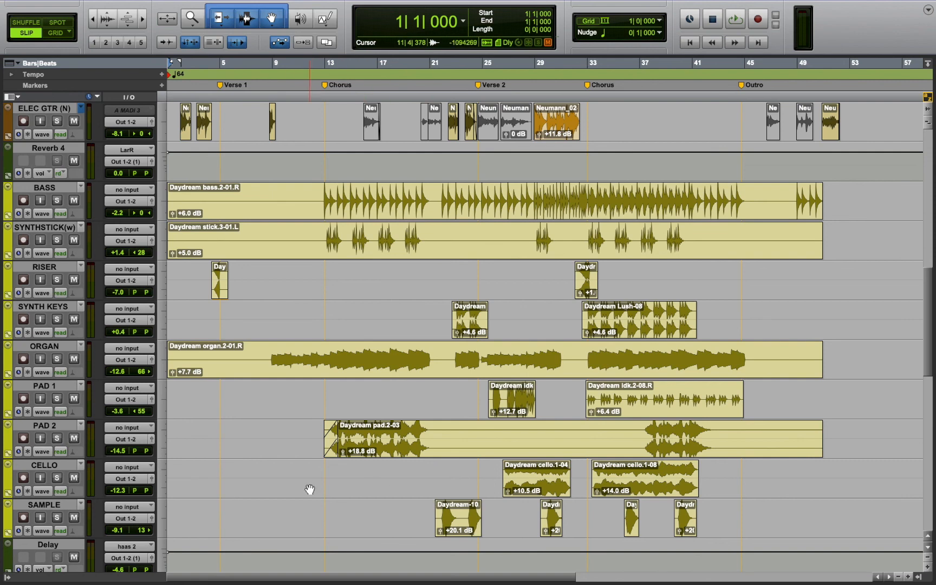